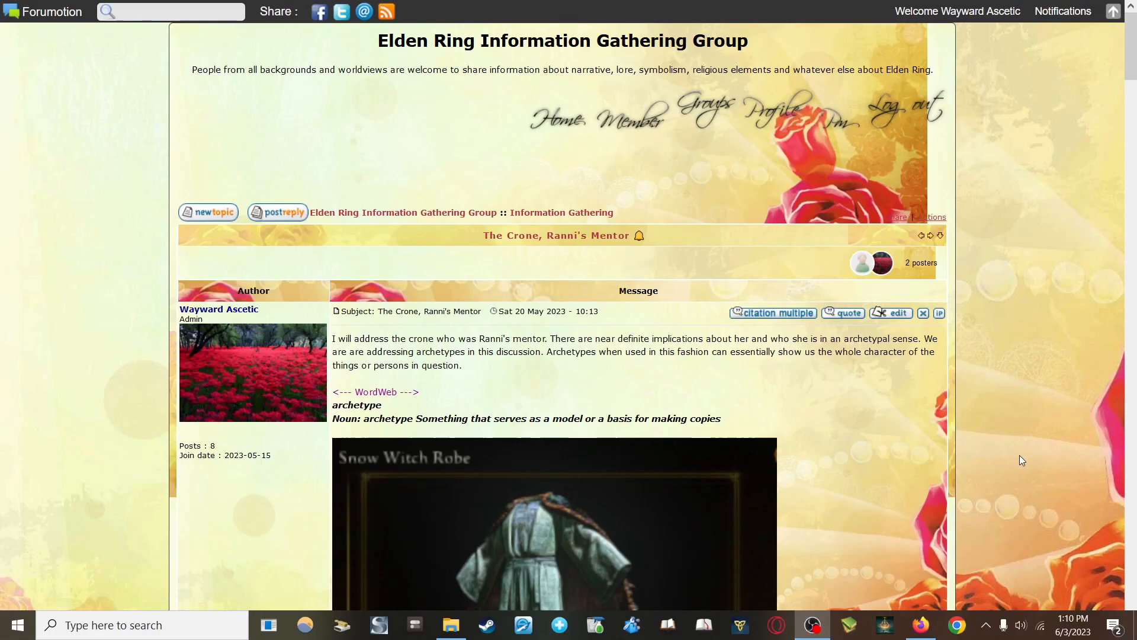
pyautogui.moveTo(973, 514)
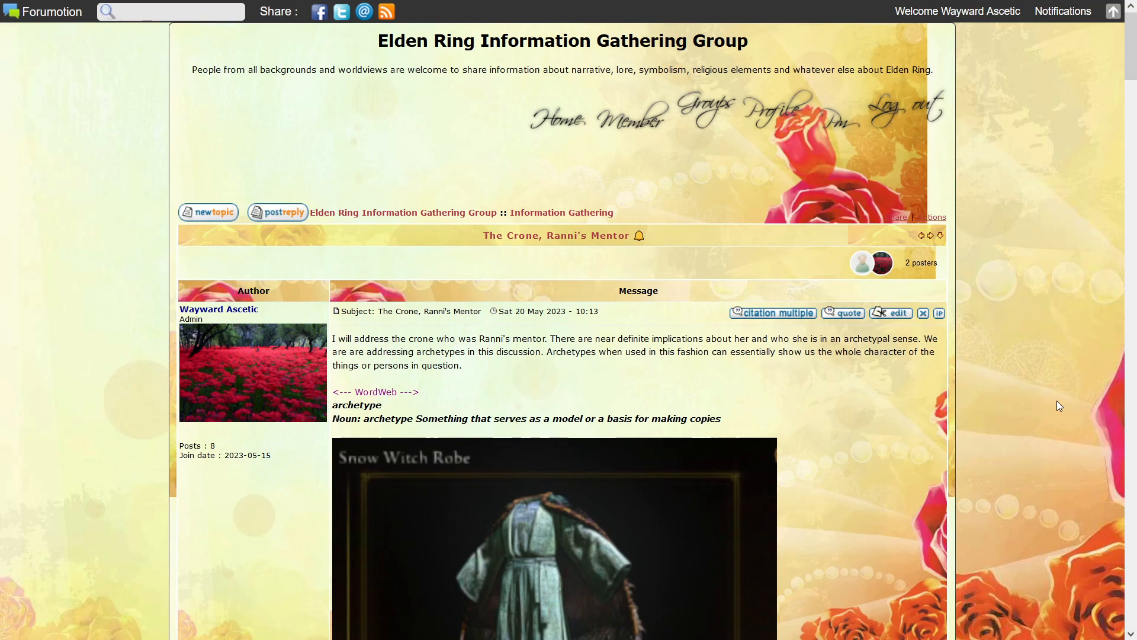
# Step: Read down the post through the crone etymology, Hecate sources and Weltanschauung definition
pyautogui.scroll(-3)
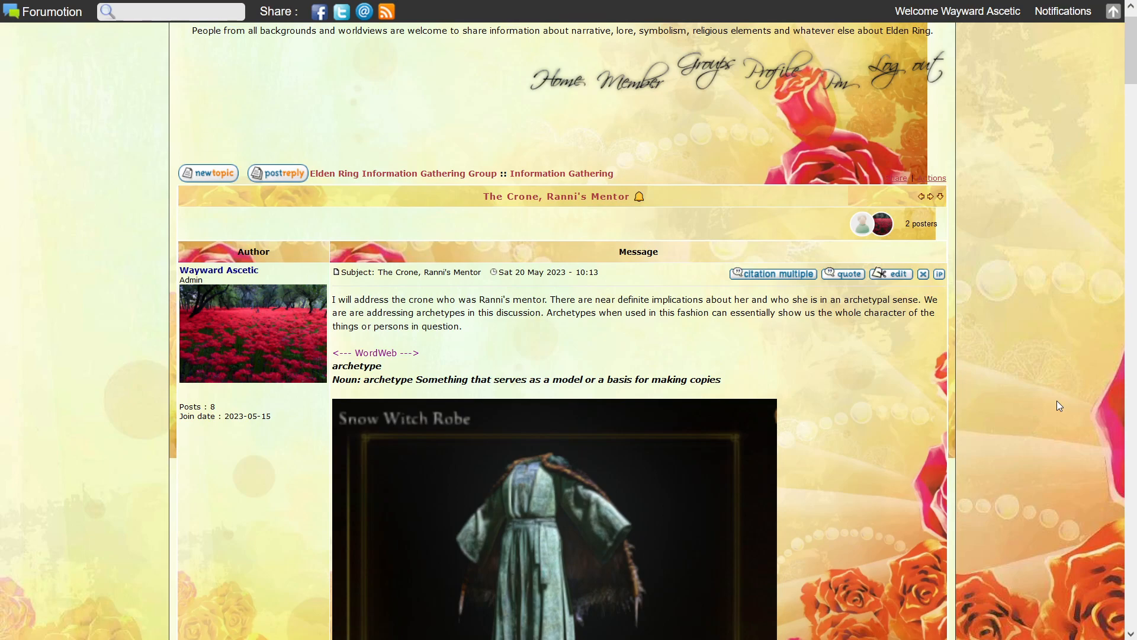
pyautogui.scroll(-3)
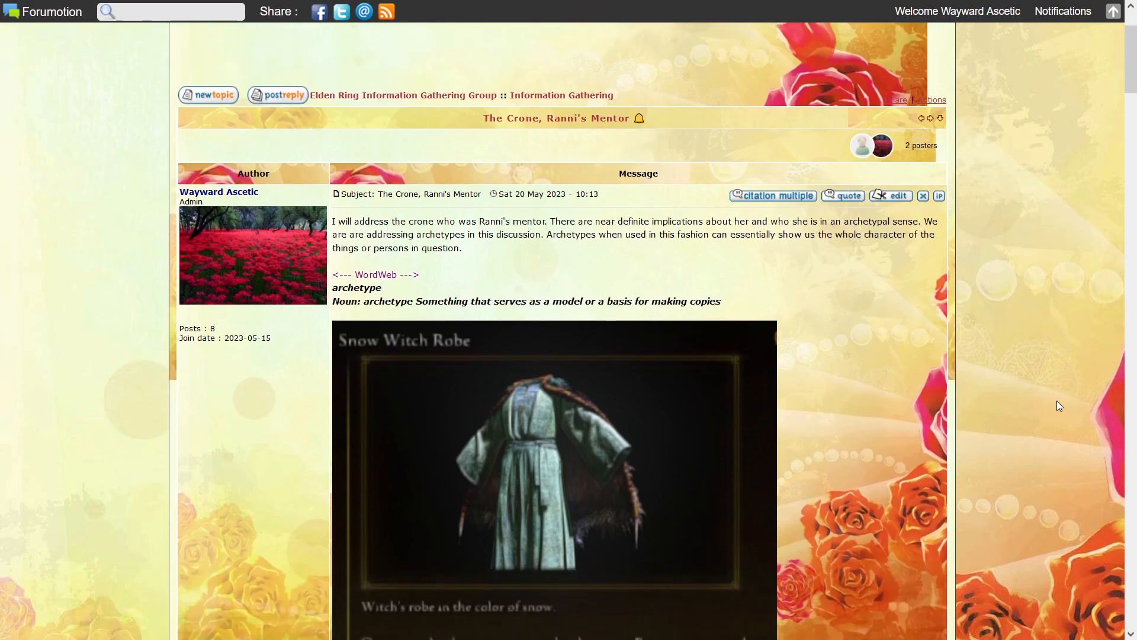
pyautogui.scroll(-3)
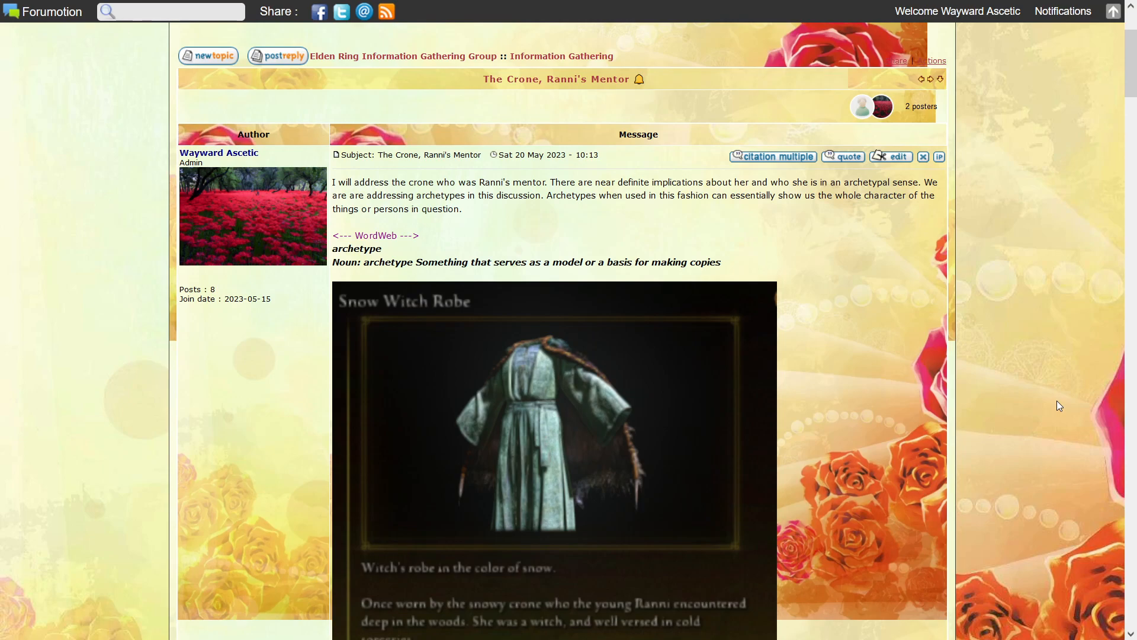
pyautogui.scroll(-3)
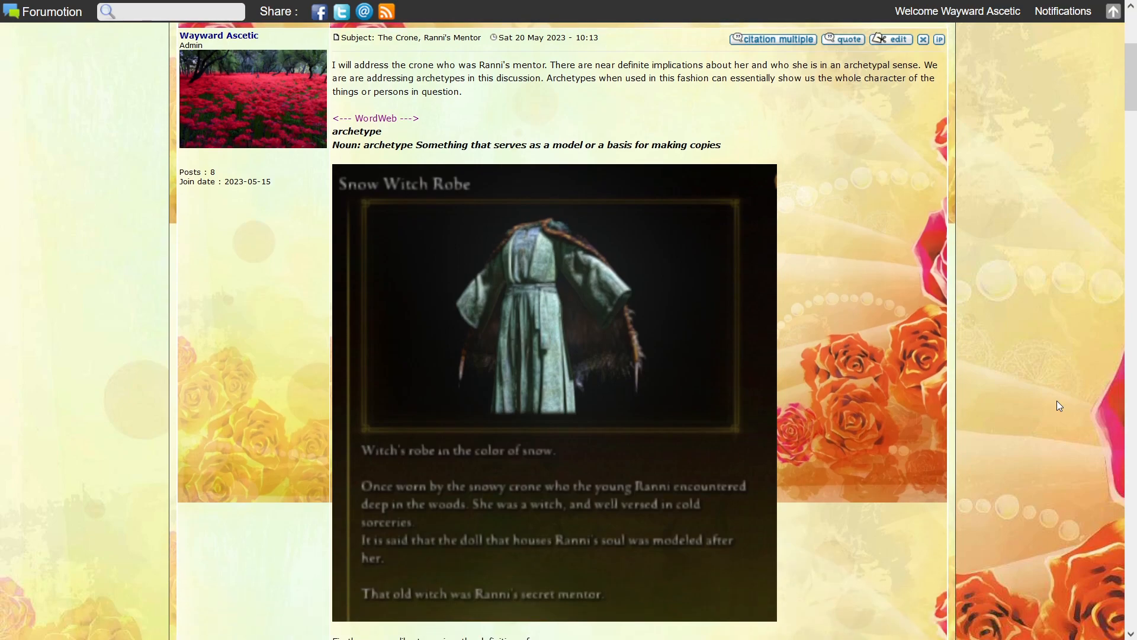
pyautogui.scroll(-3)
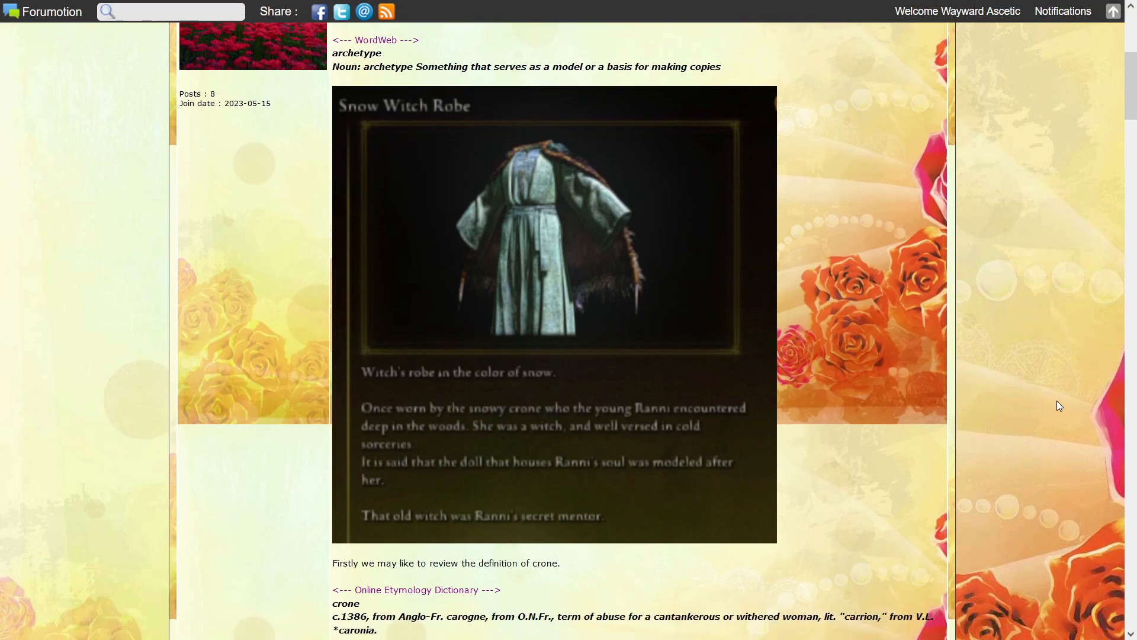
pyautogui.scroll(-3)
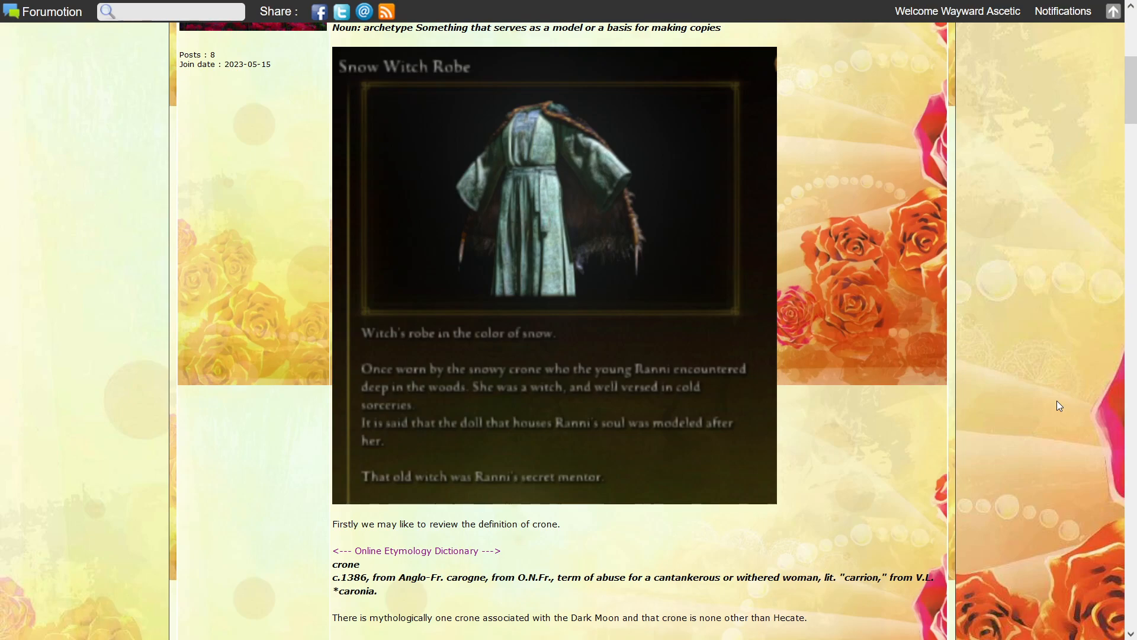
# Step: Continue past the dark moon magic quotes to the Online Etymology Dictionary entry for magic
pyautogui.scroll(-3)
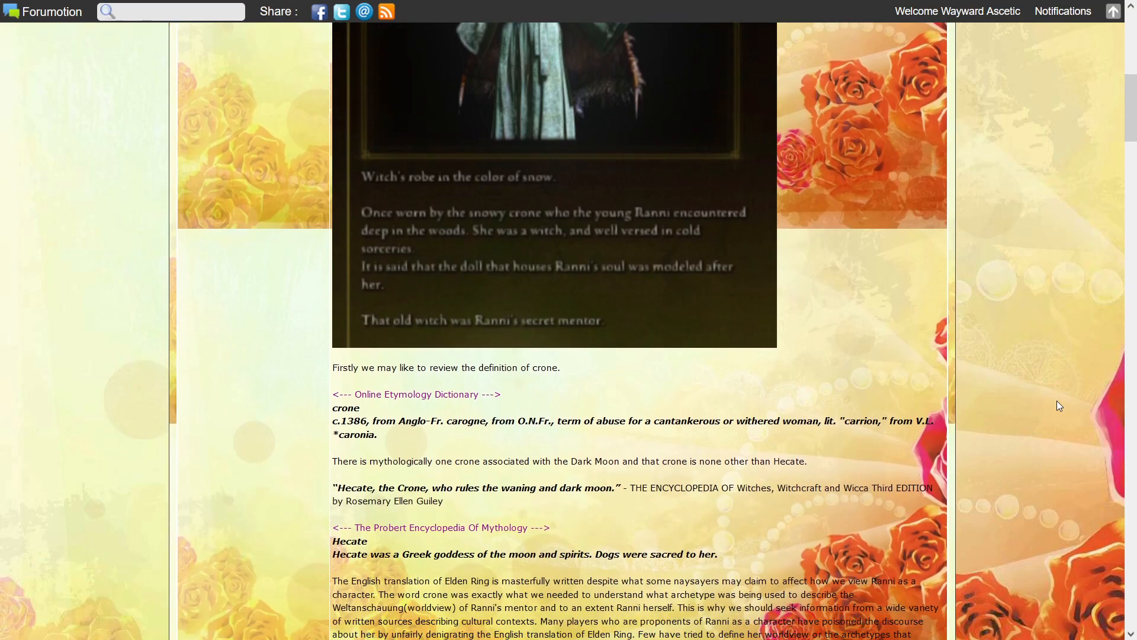
pyautogui.scroll(-3)
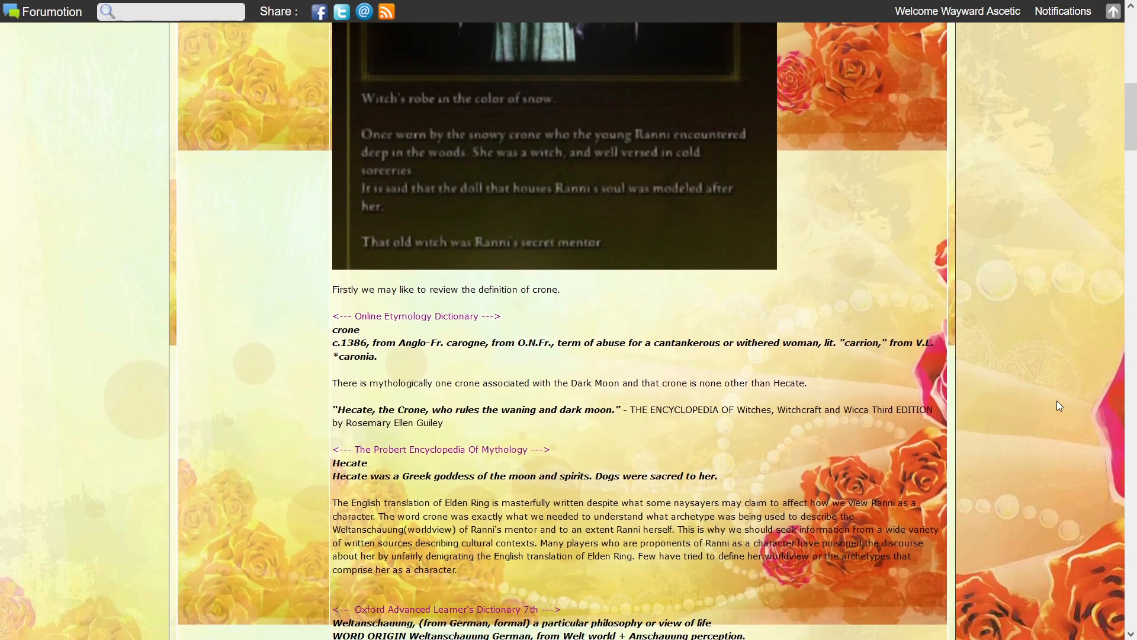
pyautogui.scroll(-3)
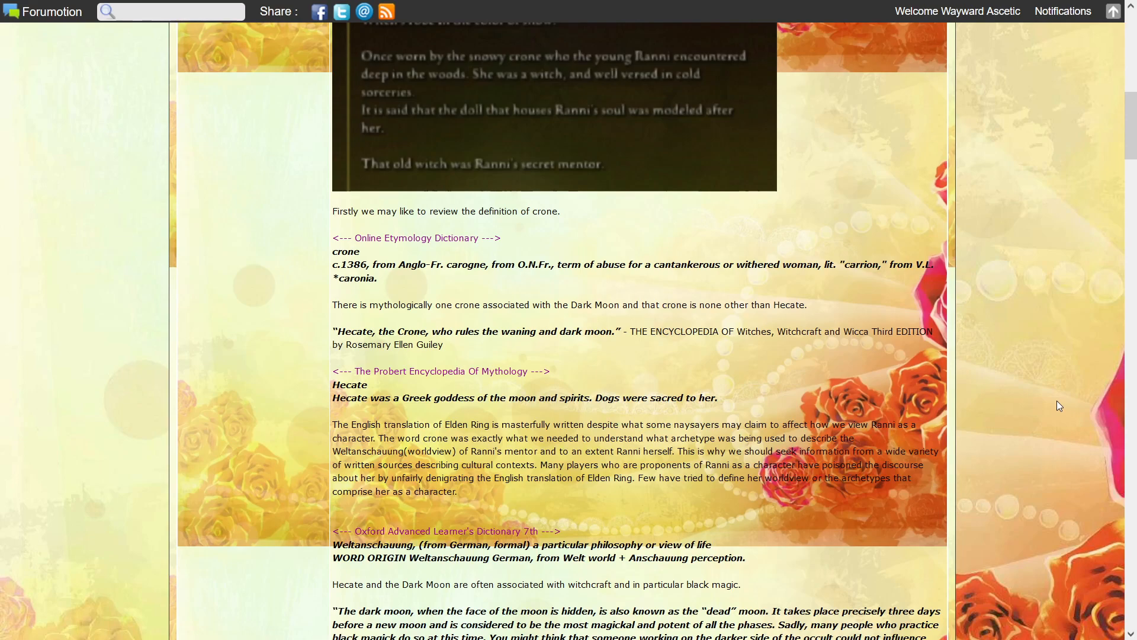
pyautogui.scroll(-3)
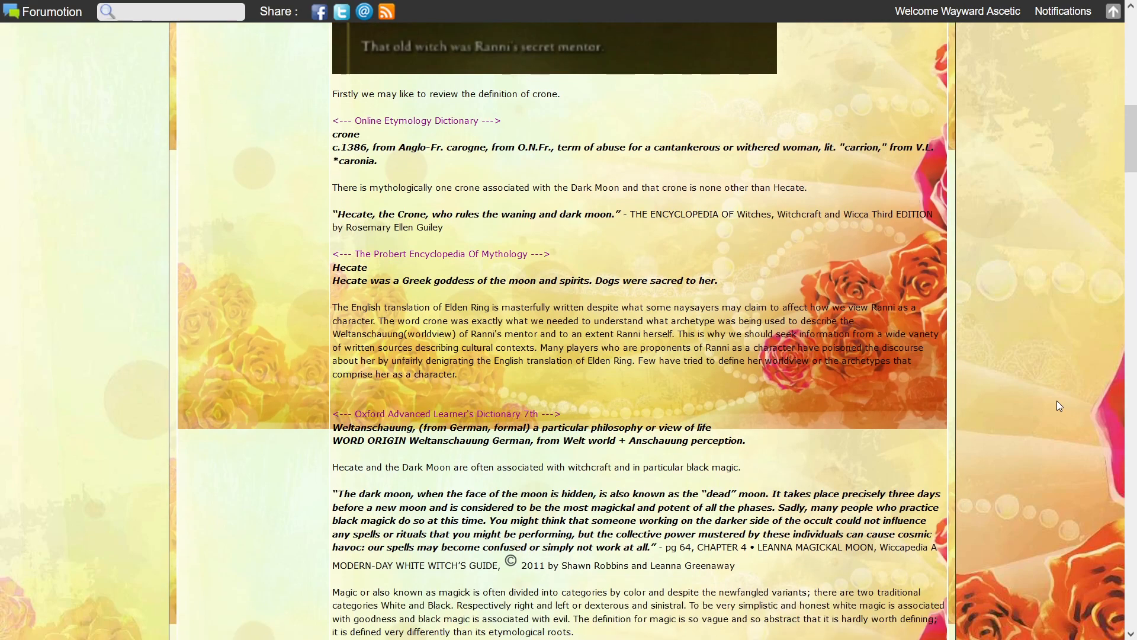
pyautogui.scroll(-3)
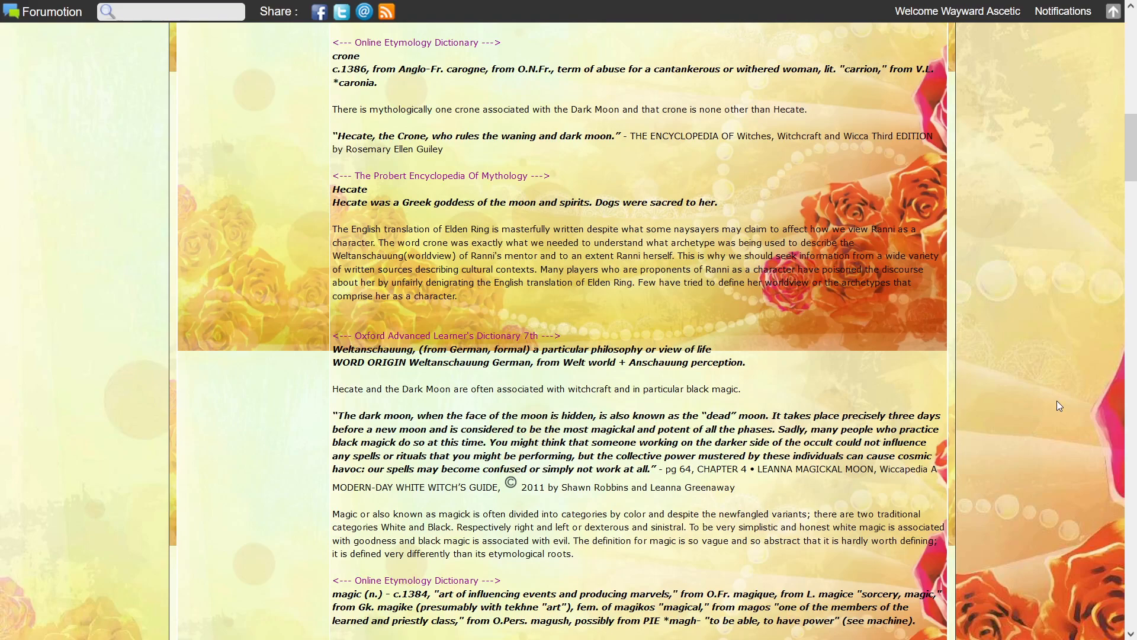
# Step: Read on to the magic etymology, Ranni's mentor worldview and the Columbia Encyclopedia Hecate entry
pyautogui.scroll(-3)
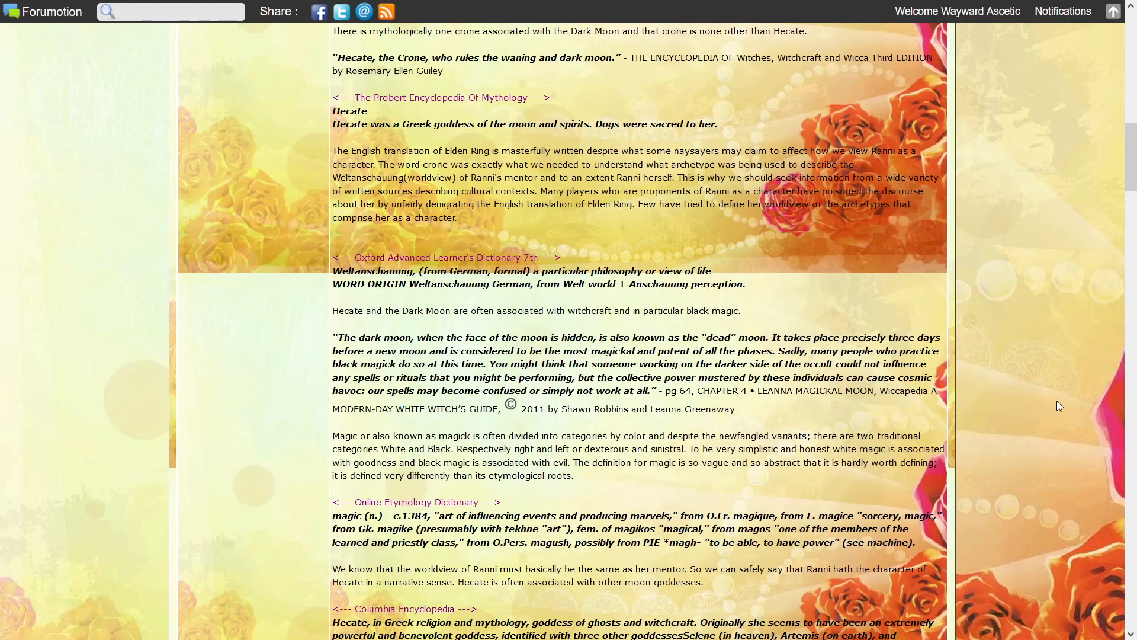
# Step: Bring Bill Whitcomb's Magician's Companion entry naming Hecate an ancient crone into view
pyautogui.scroll(-3)
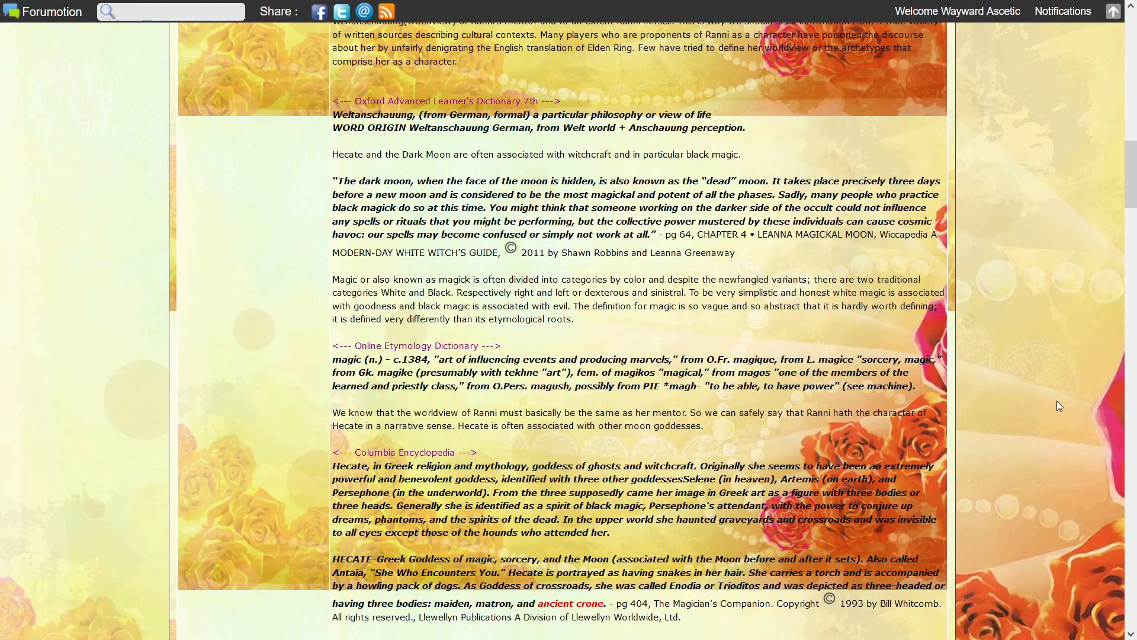
# Step: Read down to the Wiccan Mother Goddess quote linking Hecate to cold and the Glintstone Icecrag image
pyautogui.scroll(-3)
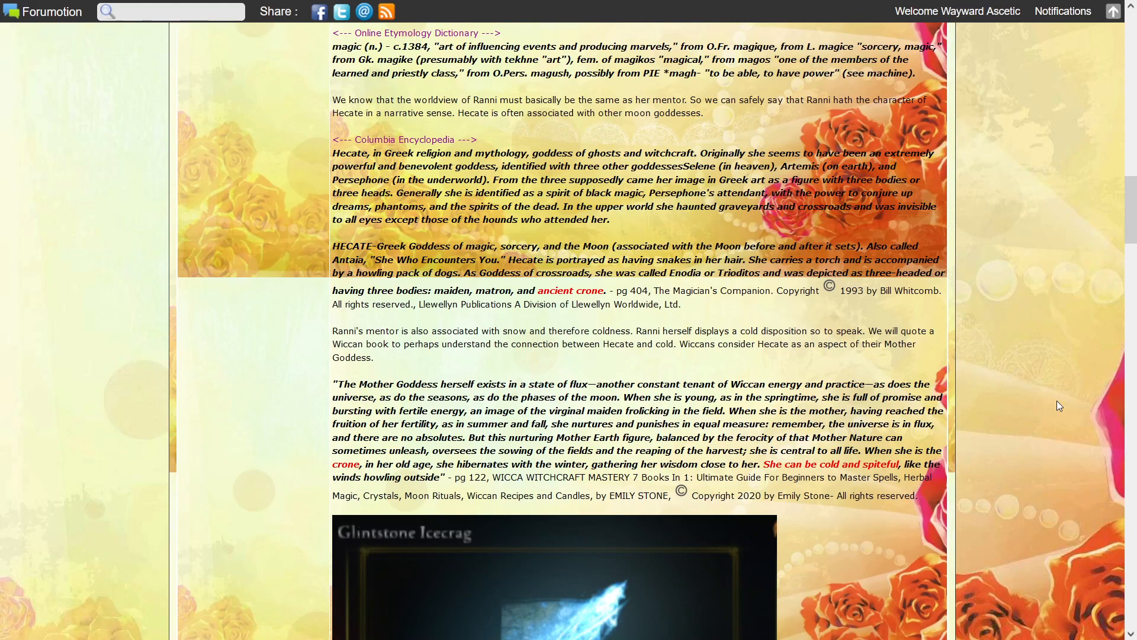
# Step: Reveal the Glintstone Icecrag screenshot fully below the Wiccan Mother Goddess quote
pyautogui.scroll(-3)
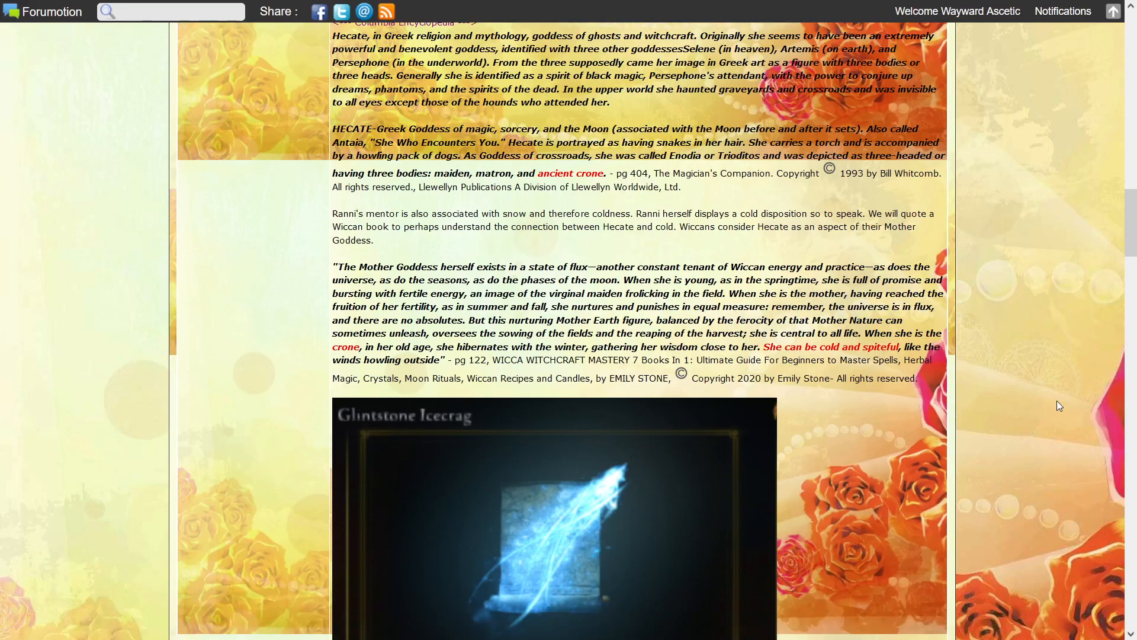
# Step: Read the Glintstone Icecrag description about the snowy crone teaching Ranni to fear the dark moon
pyautogui.scroll(-3)
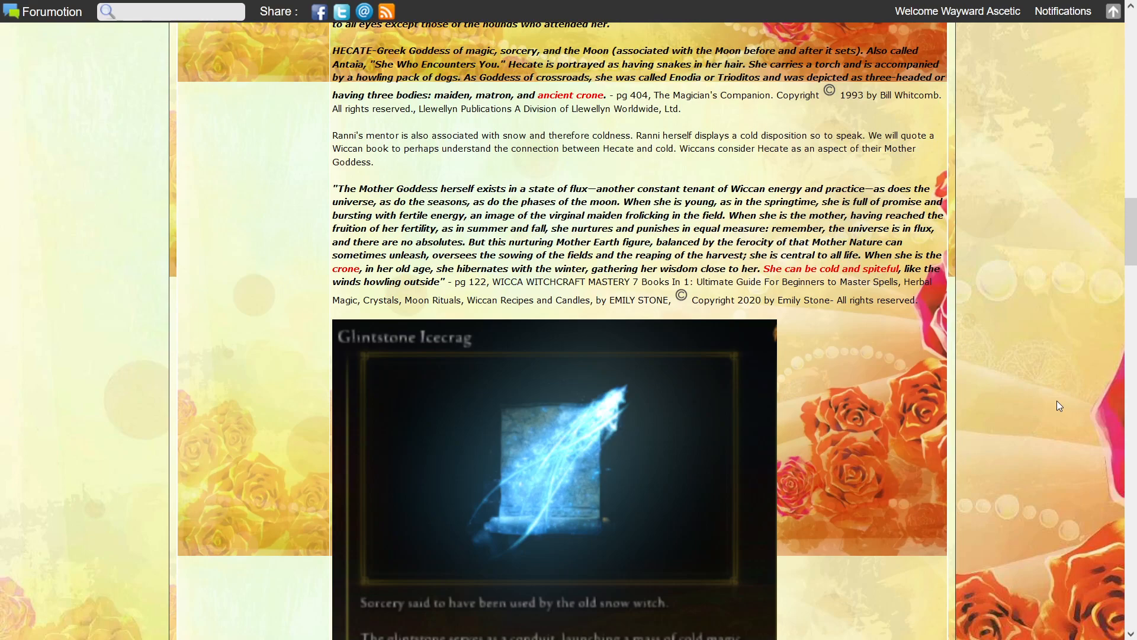
pyautogui.scroll(-3)
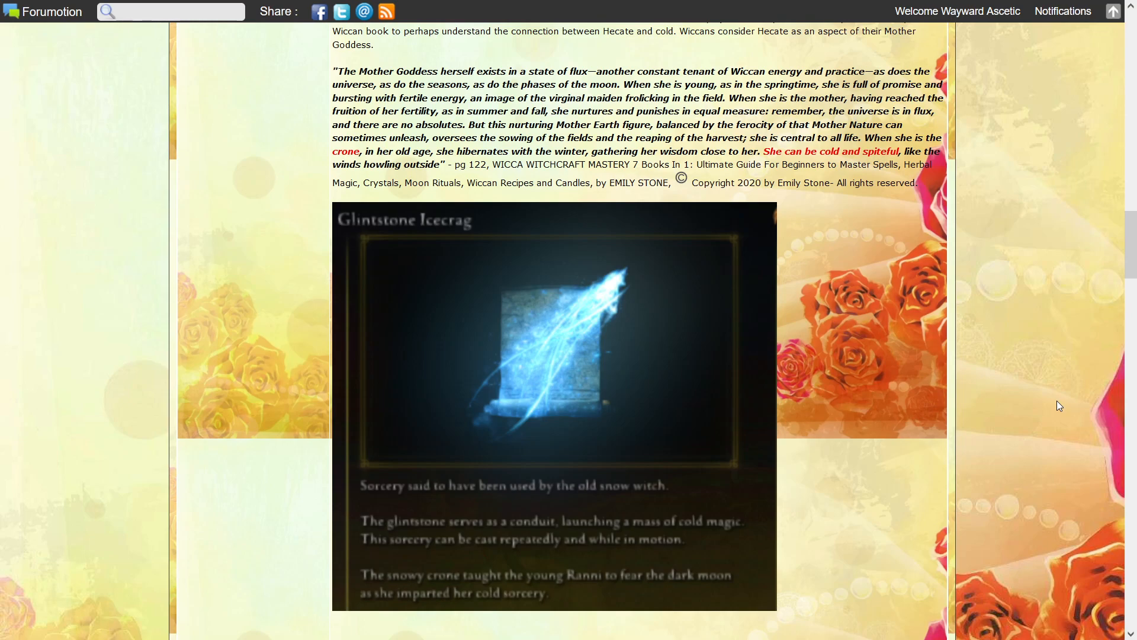
# Step: Read past the icecrag image to the coldness passage and Bailey's Historical Dictionary of Witchcraft quote
pyautogui.scroll(-3)
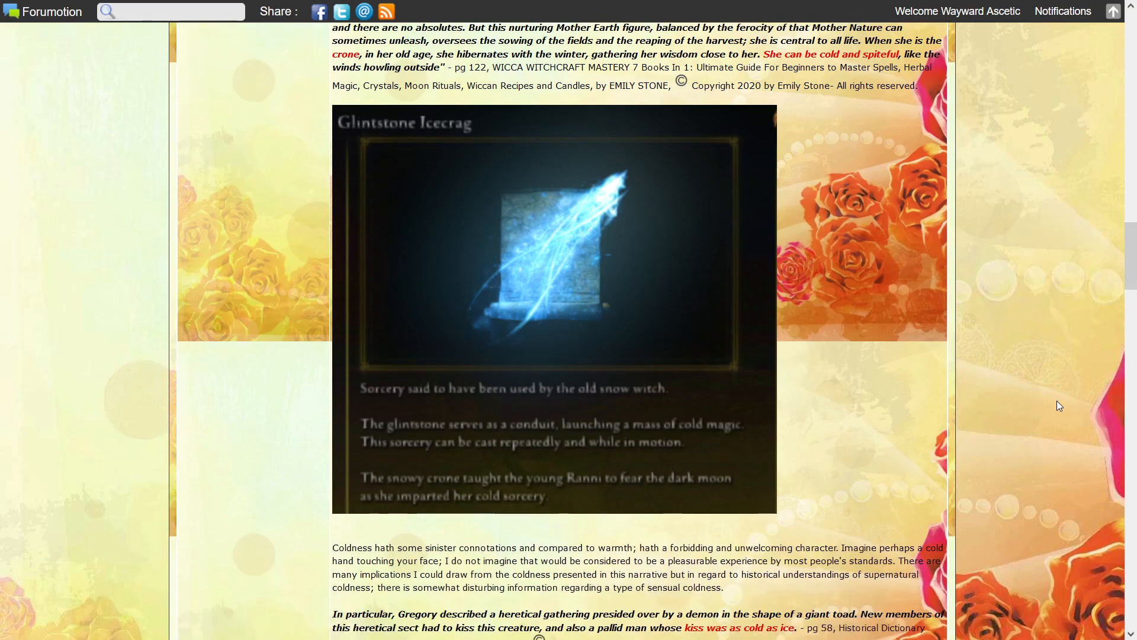
pyautogui.scroll(-3)
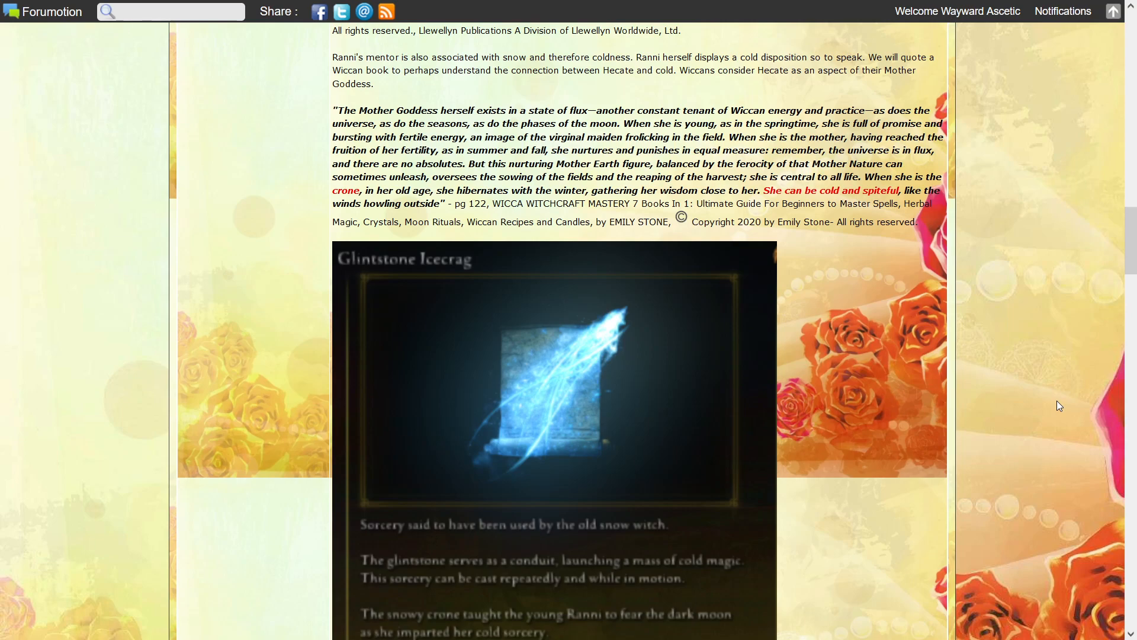
pyautogui.scroll(-3)
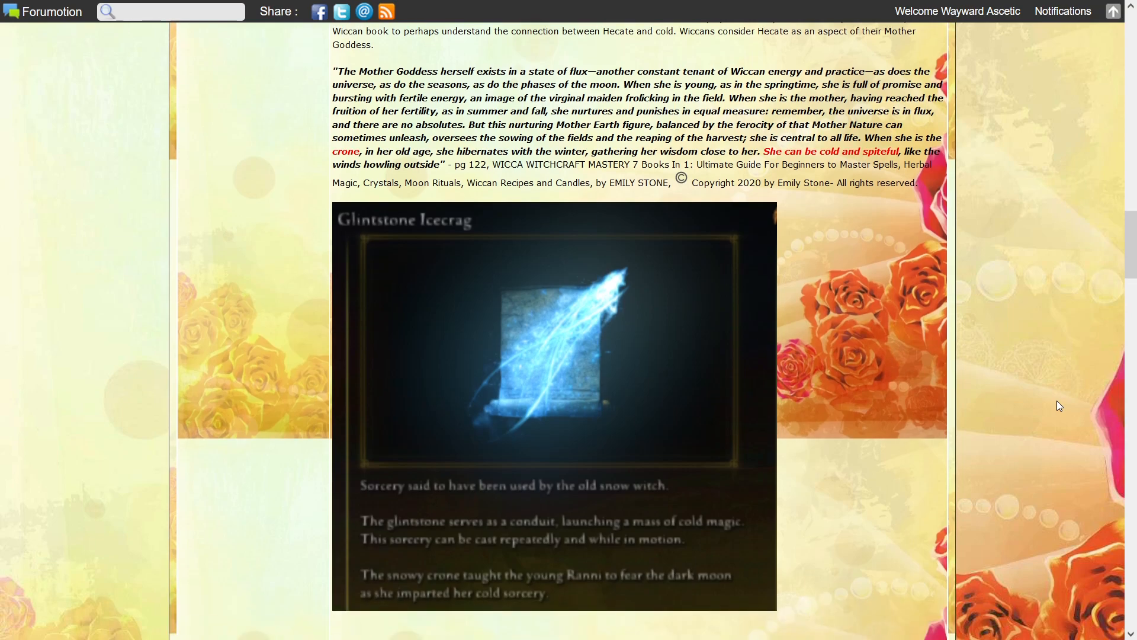
pyautogui.scroll(-3)
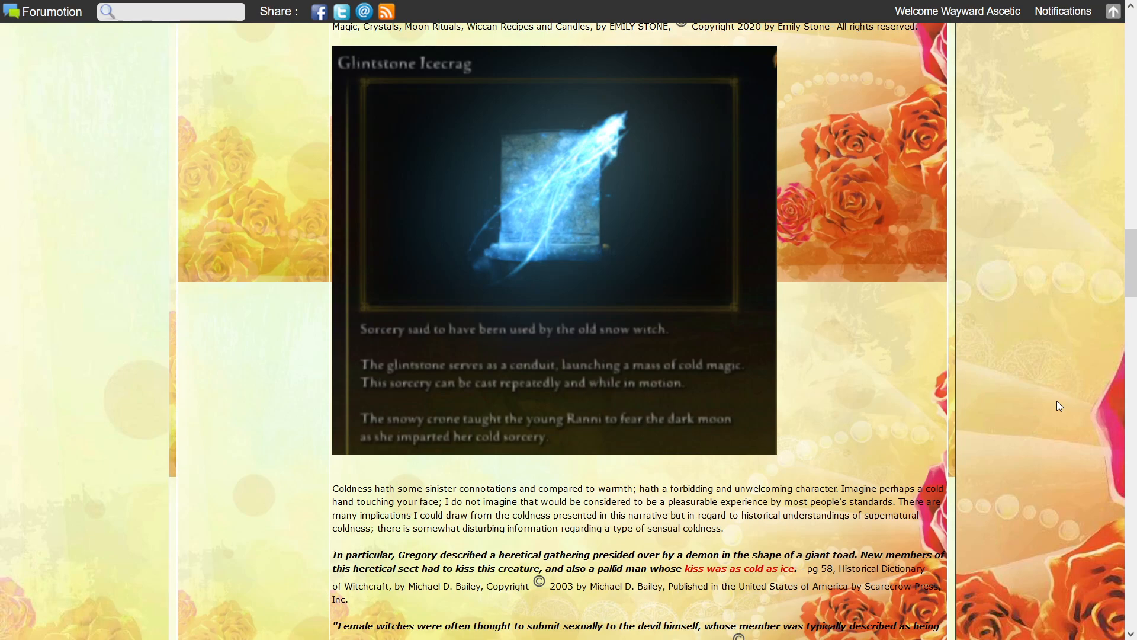
# Step: Read Bailey's quote on the devil described as ice cold and the Freezing Mist image
pyautogui.scroll(-3)
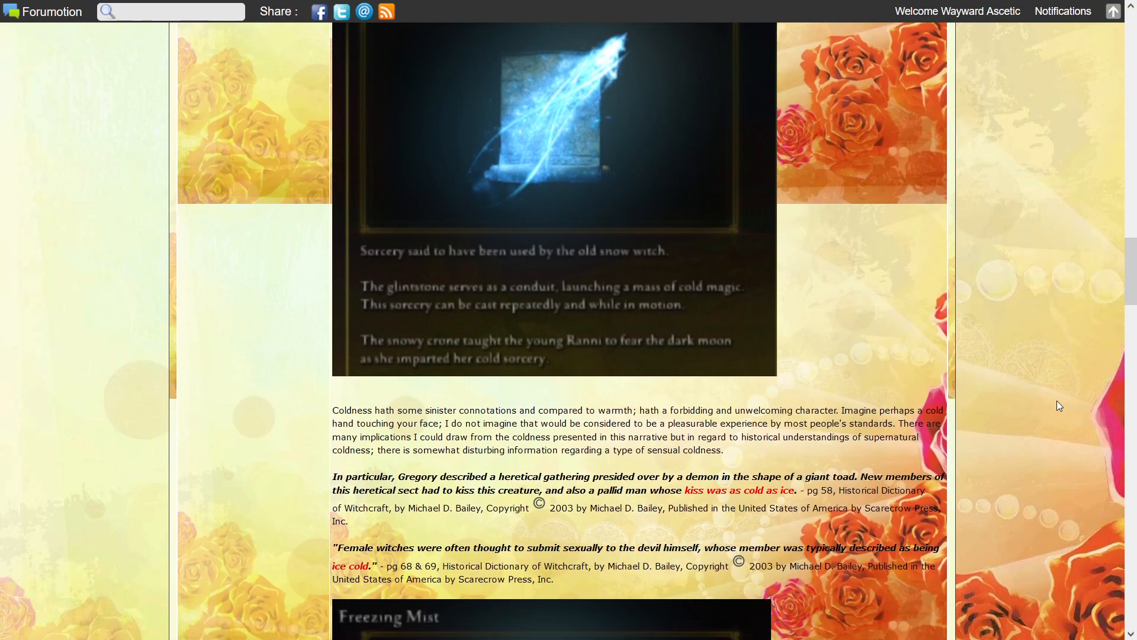
pyautogui.scroll(-3)
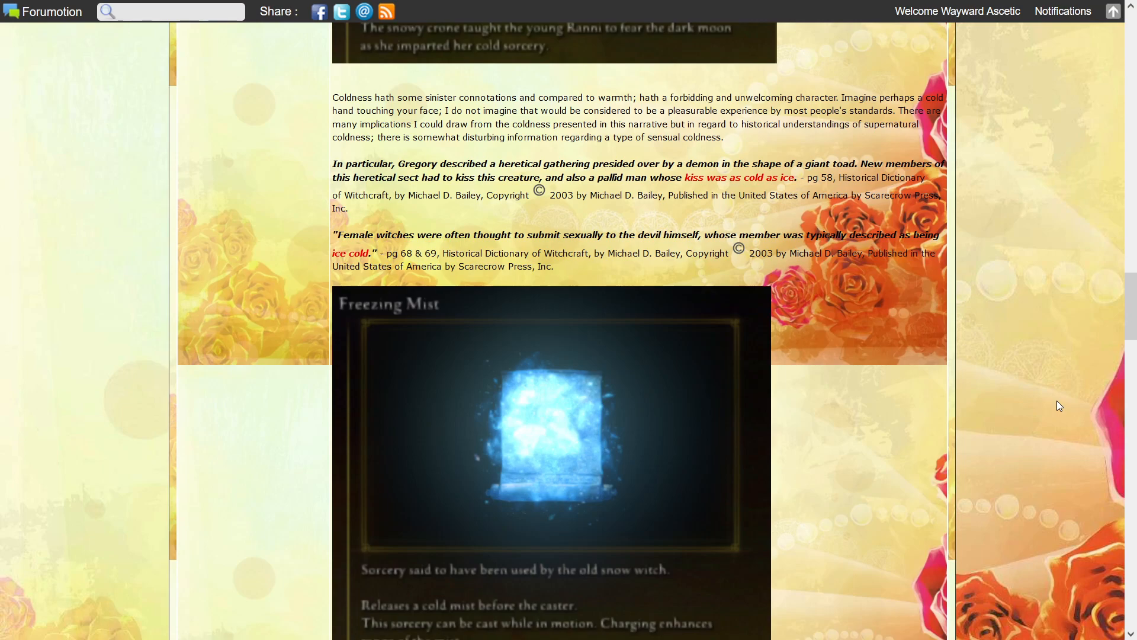
# Step: Read past the sorcery screenshot to the Bloodborne and Dark Souls fear quotes, Roget's definition and curse-magic quote
pyautogui.scroll(-3)
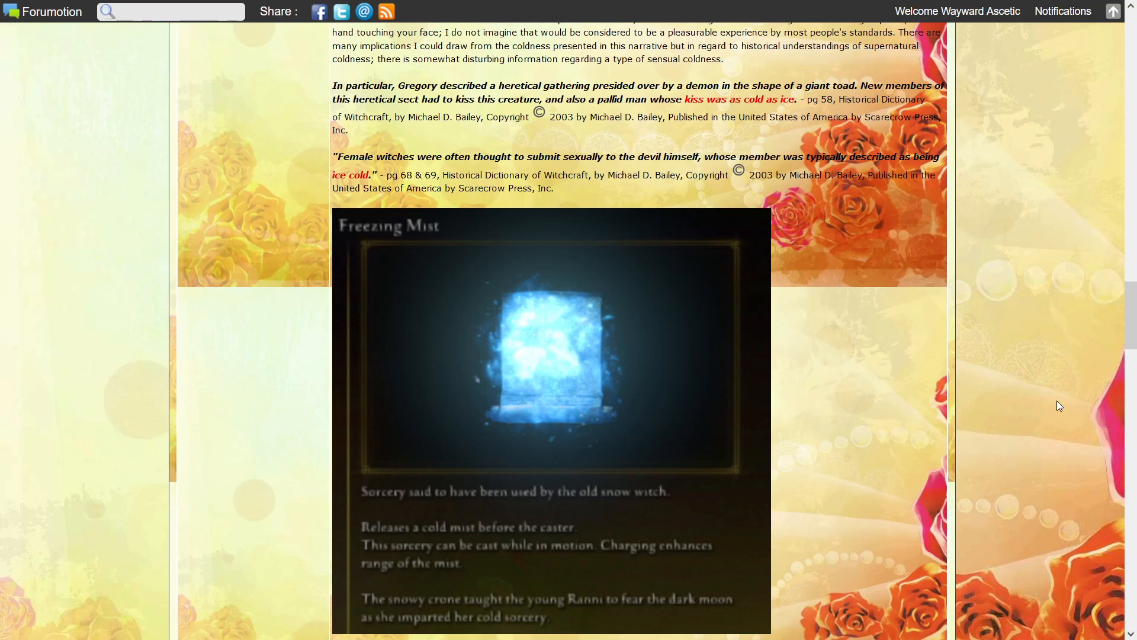
pyautogui.scroll(-3)
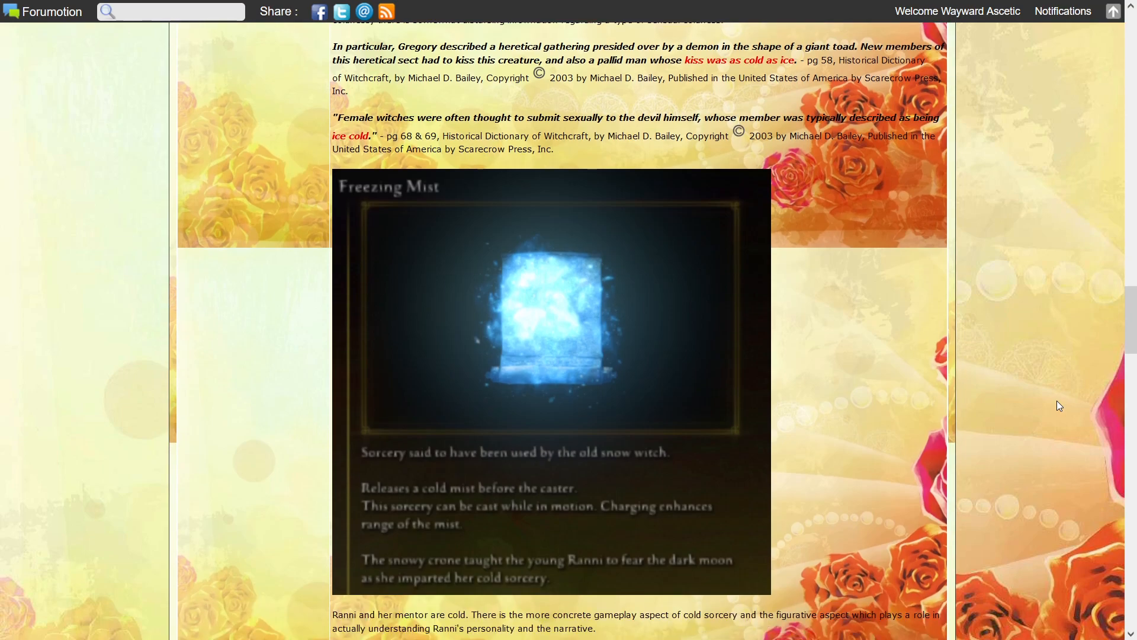
pyautogui.scroll(-3)
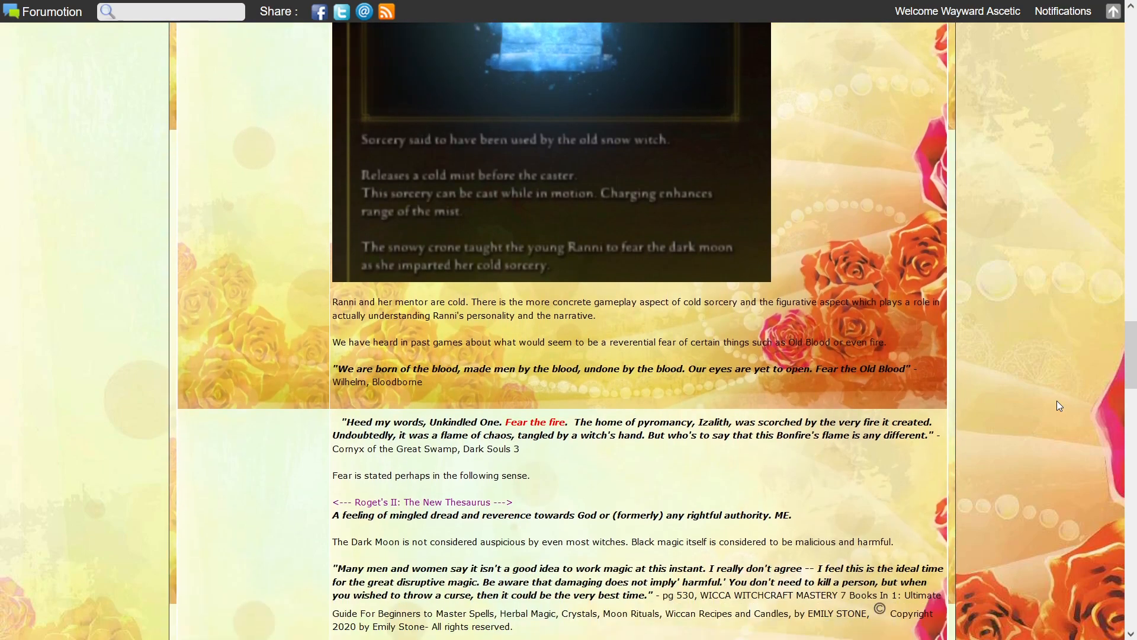
pyautogui.scroll(-3)
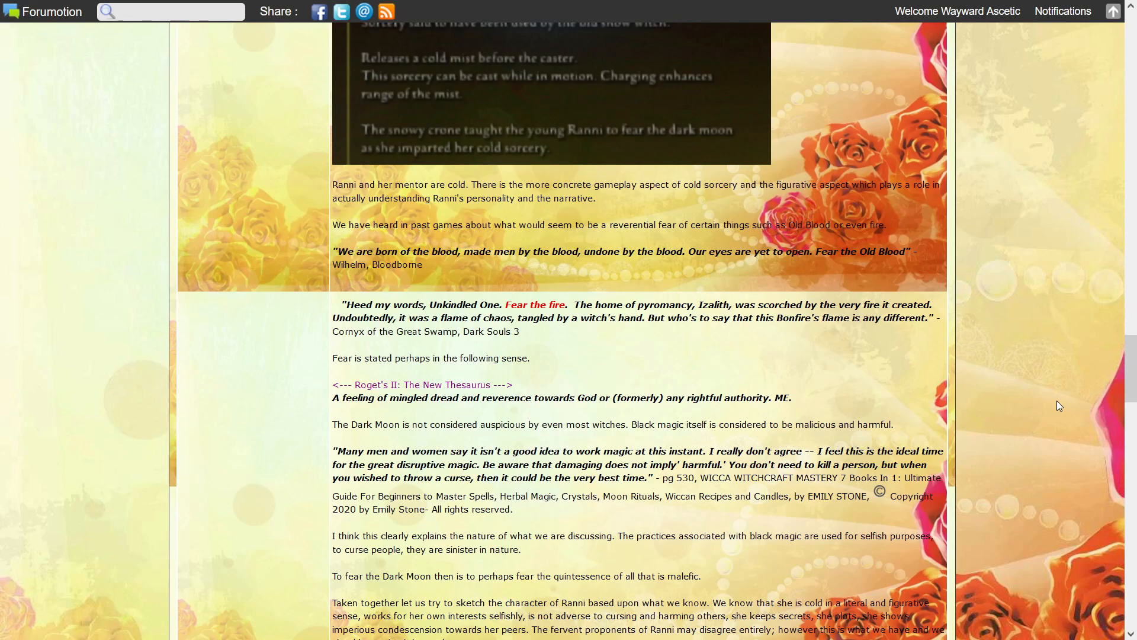
pyautogui.scroll(-3)
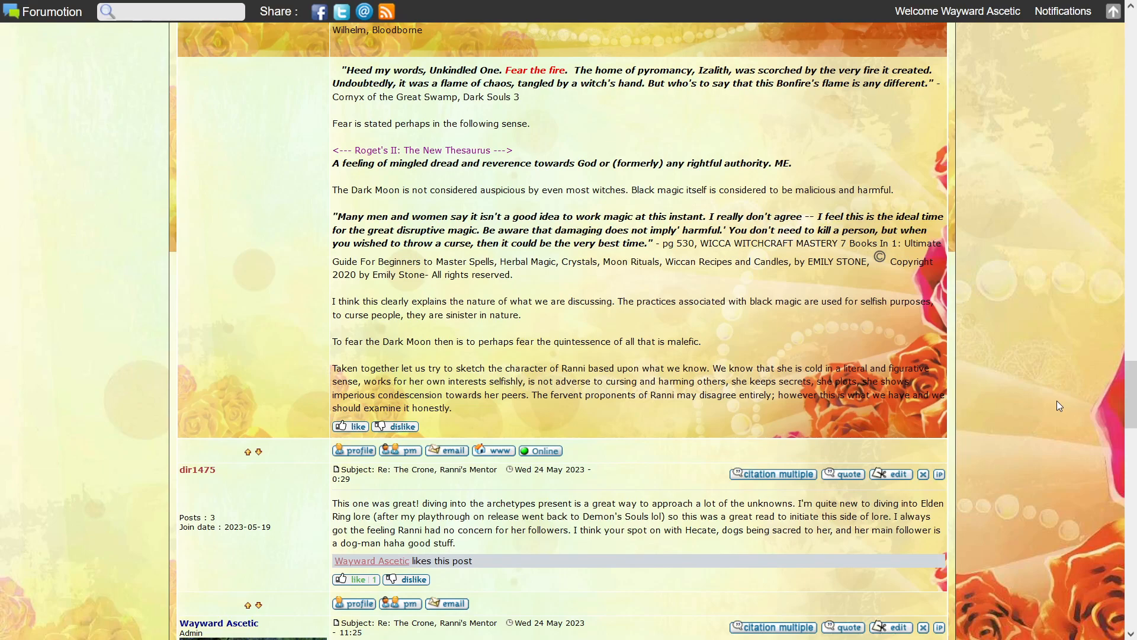
pyautogui.scroll(-3)
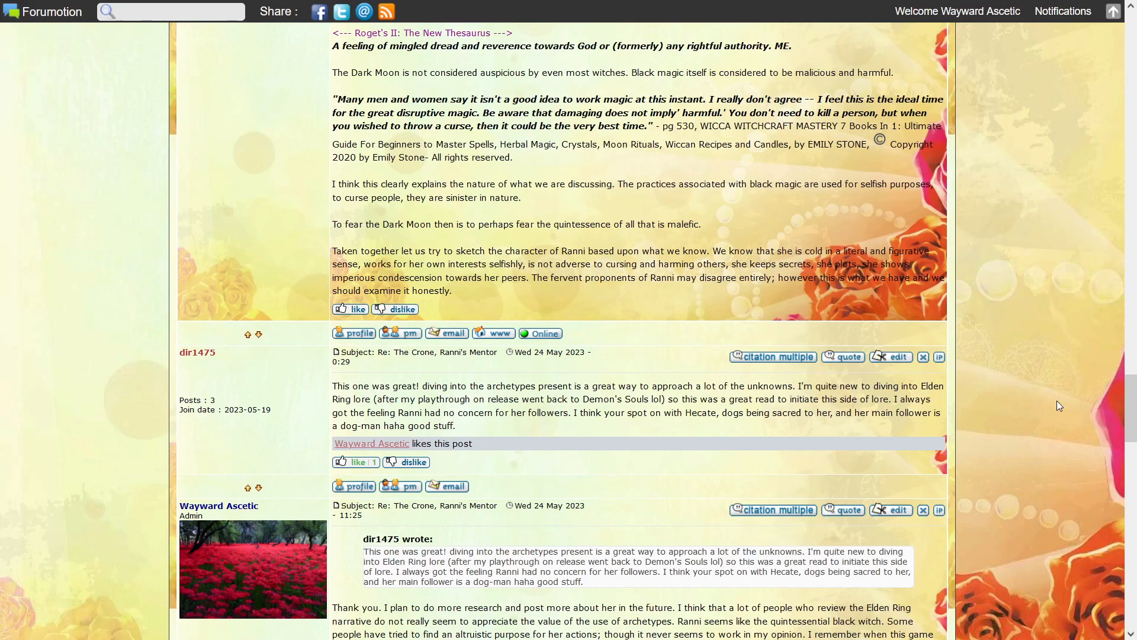
pyautogui.scroll(-3)
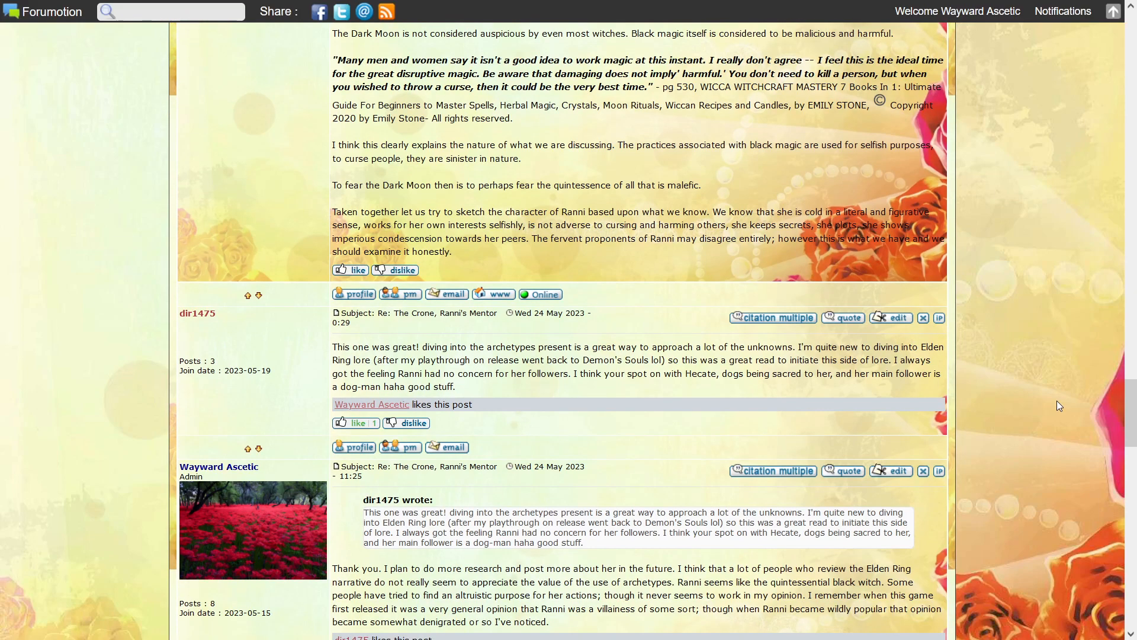
pyautogui.scroll(-3)
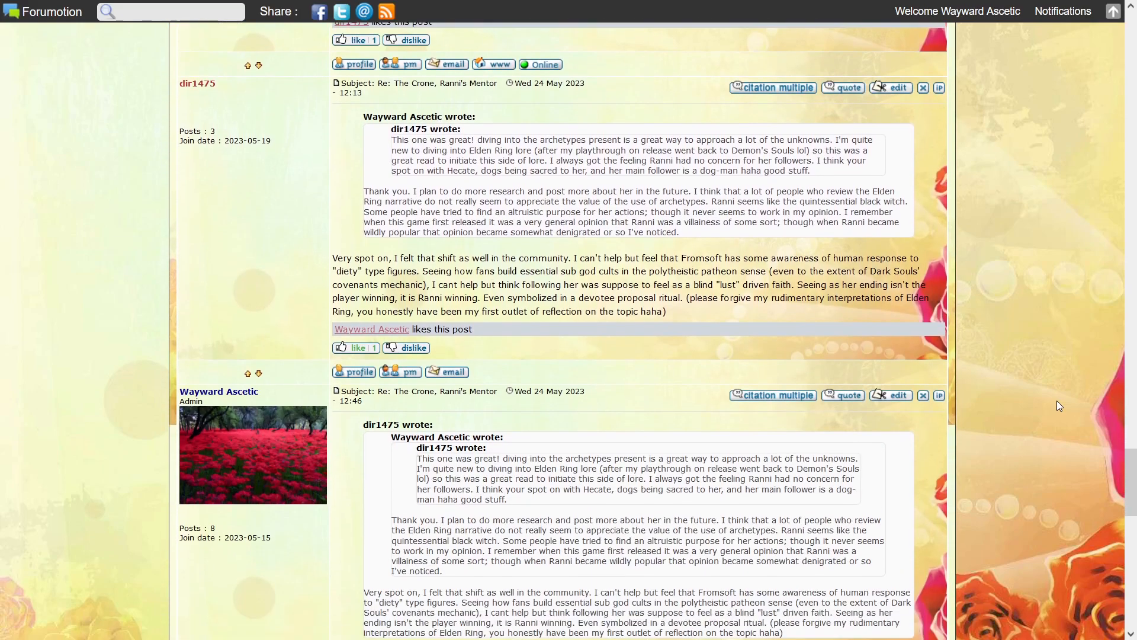
pyautogui.scroll(-3)
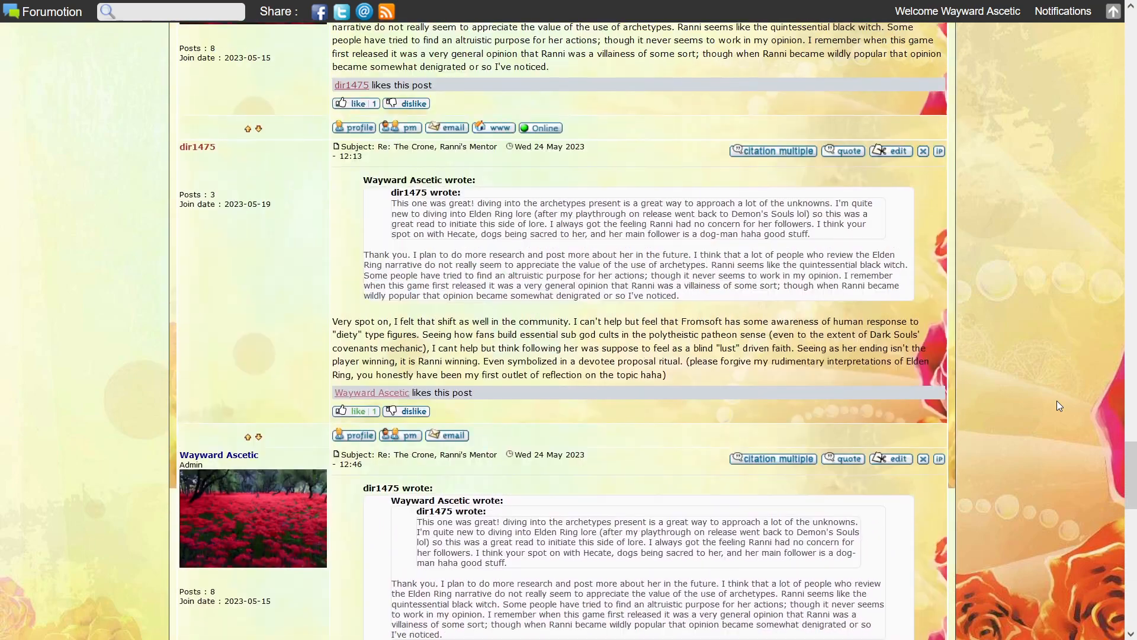
pyautogui.scroll(-3)
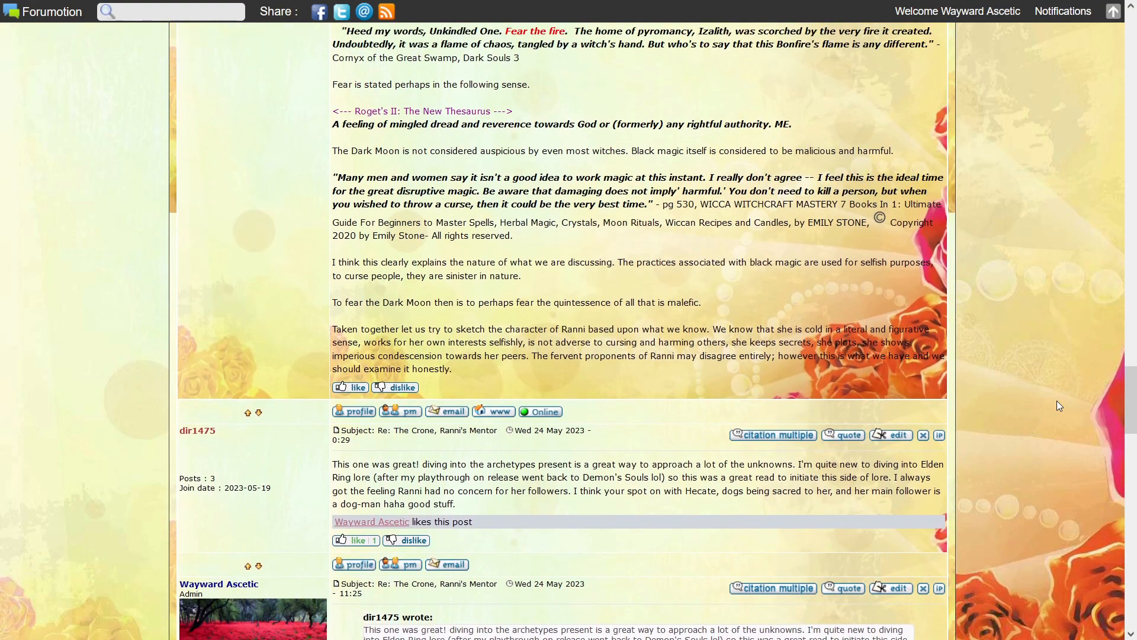
pyautogui.scroll(-3)
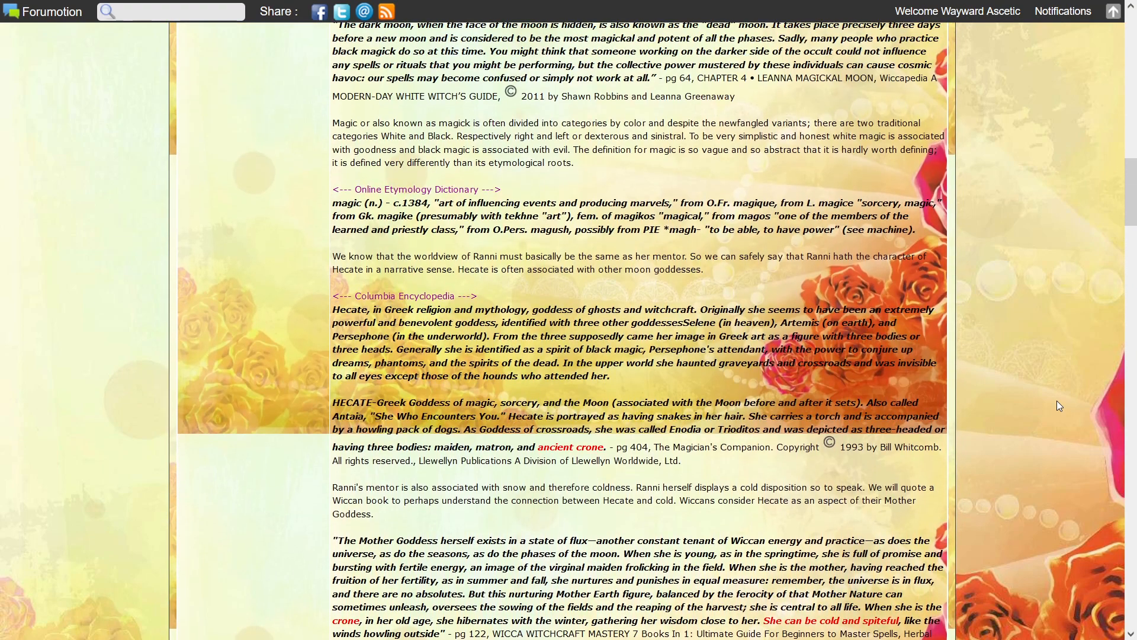
pyautogui.scroll(-3)
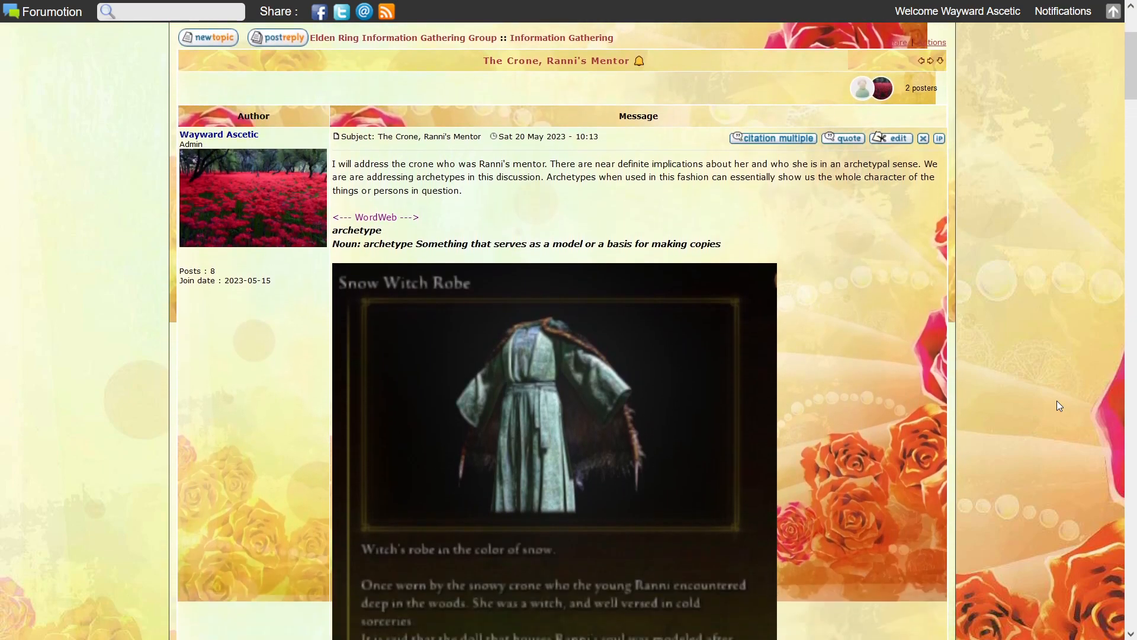
pyautogui.scroll(-3)
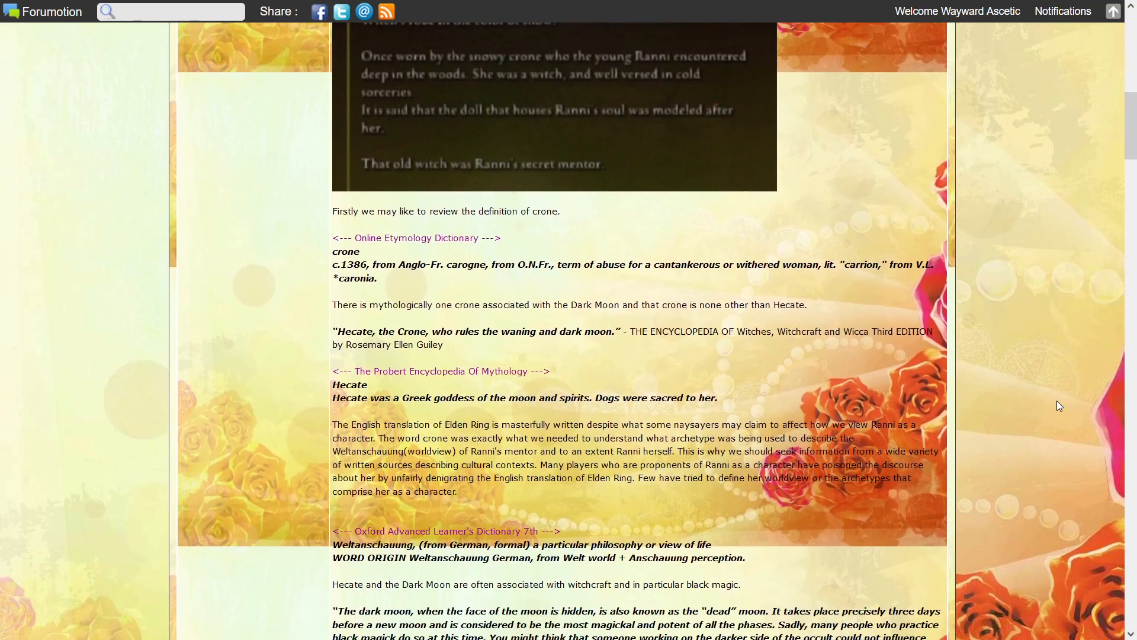
pyautogui.scroll(-3)
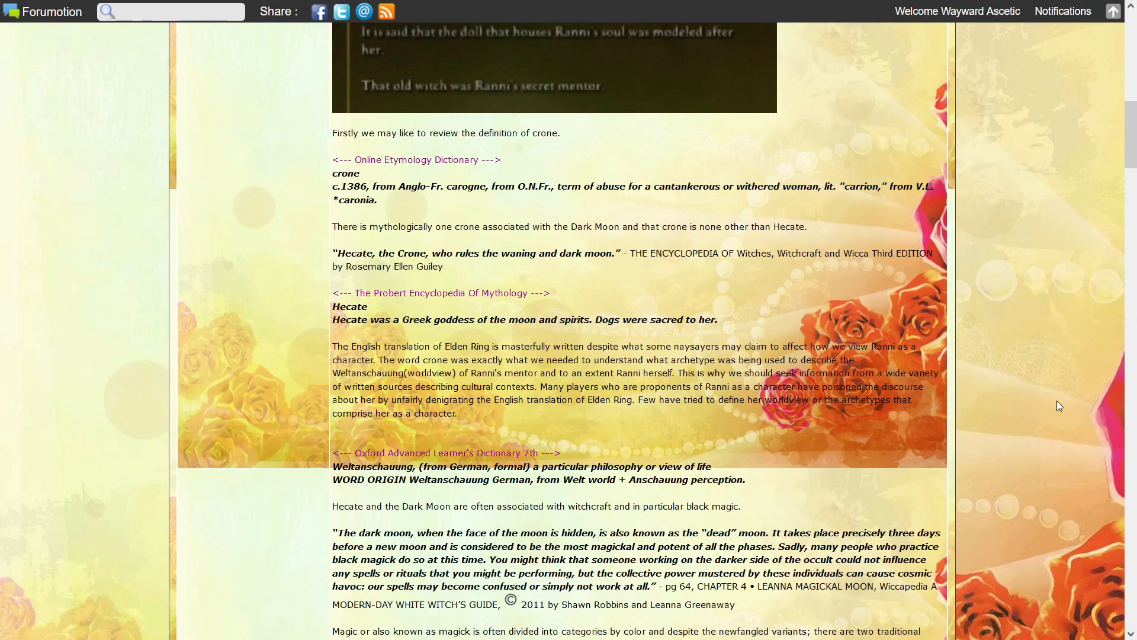
pyautogui.scroll(-3)
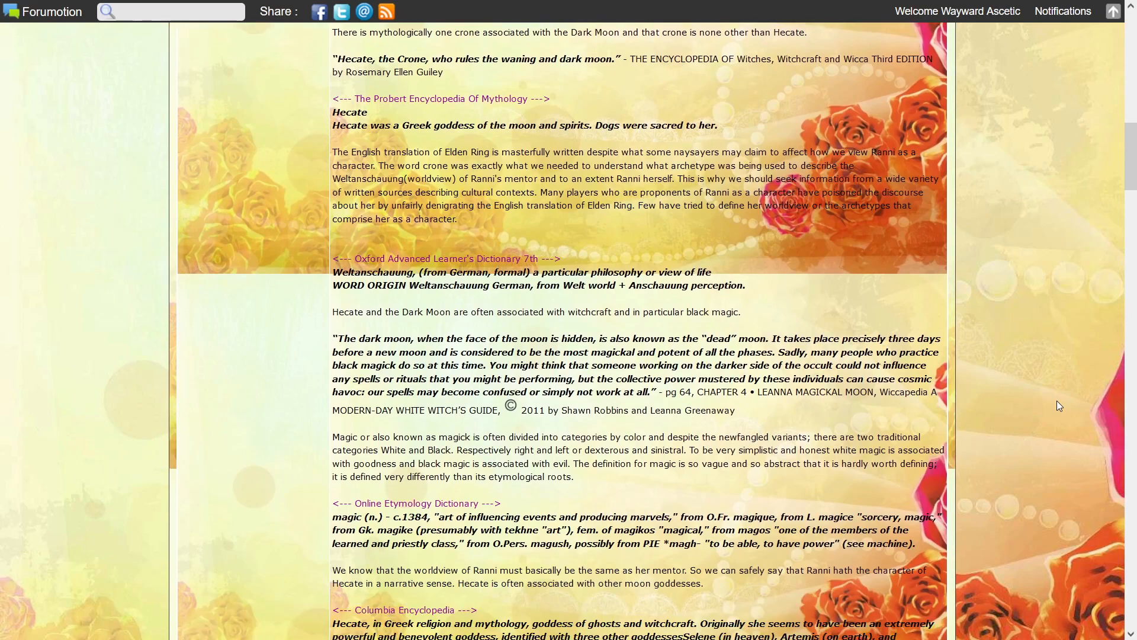
pyautogui.scroll(-3)
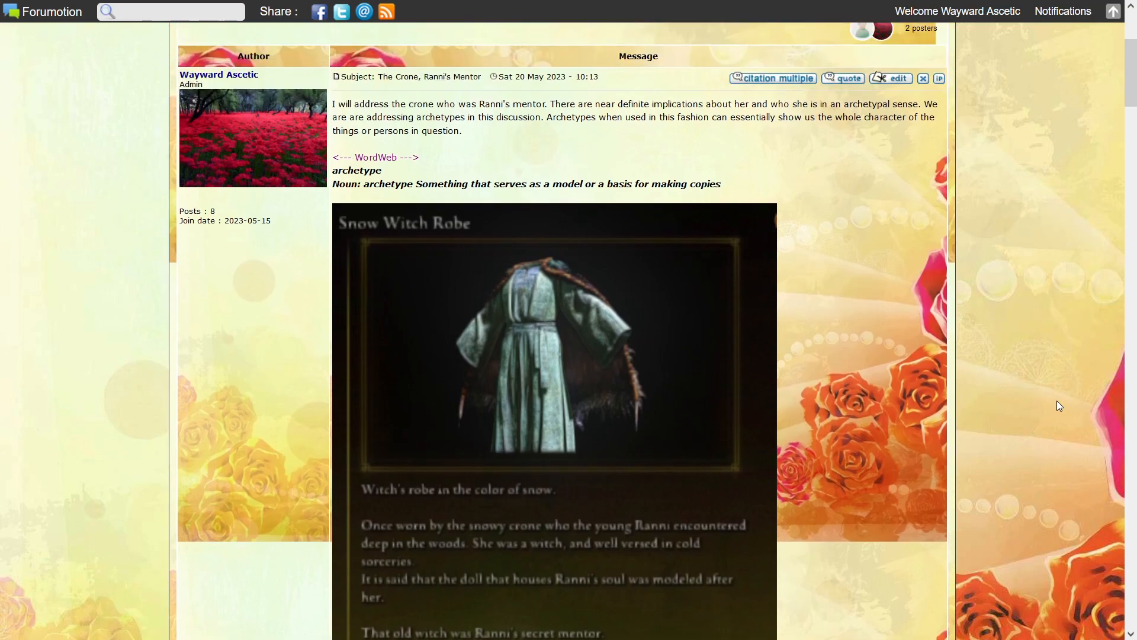
# Step: Switch from the forum post to the OBS recorder via the taskbar to stop recording
pyautogui.scroll(-3)
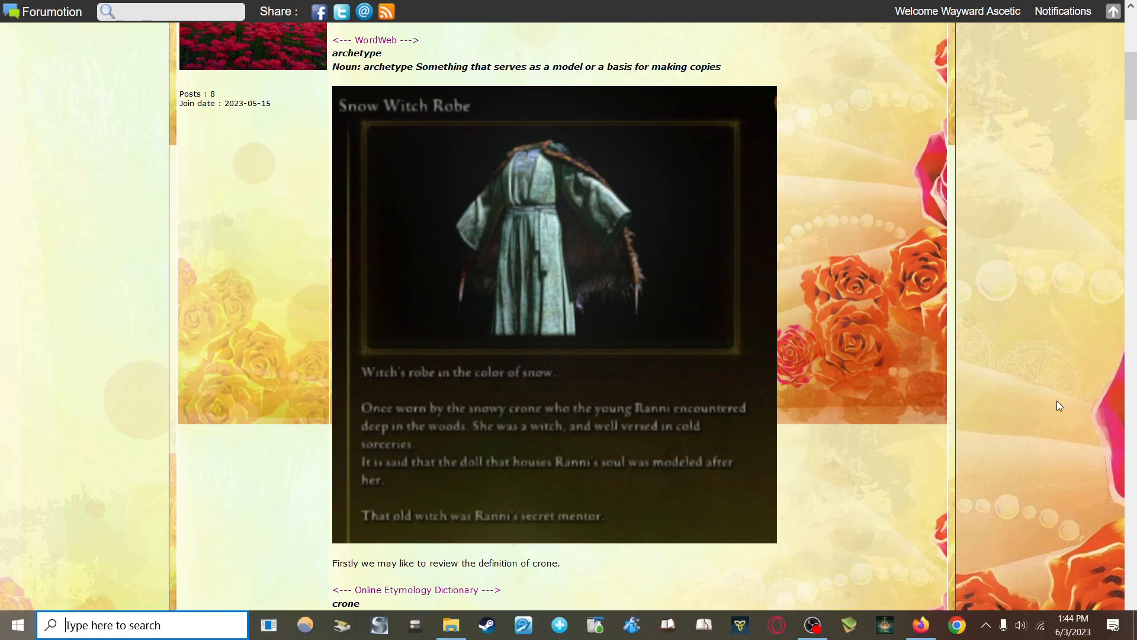
pyautogui.click(16, 624)
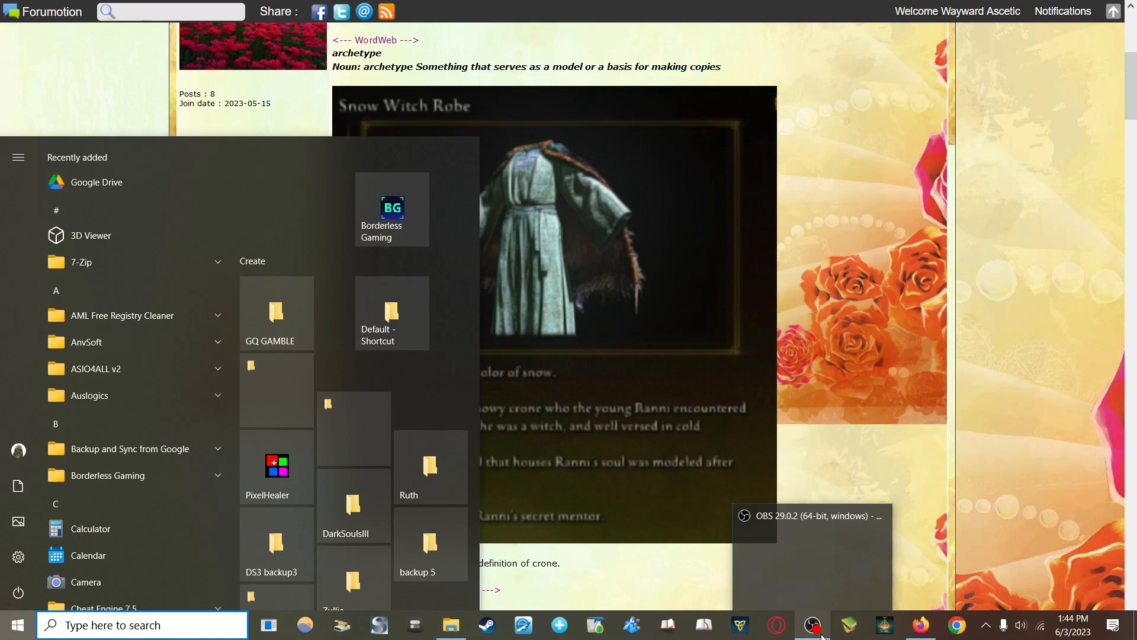